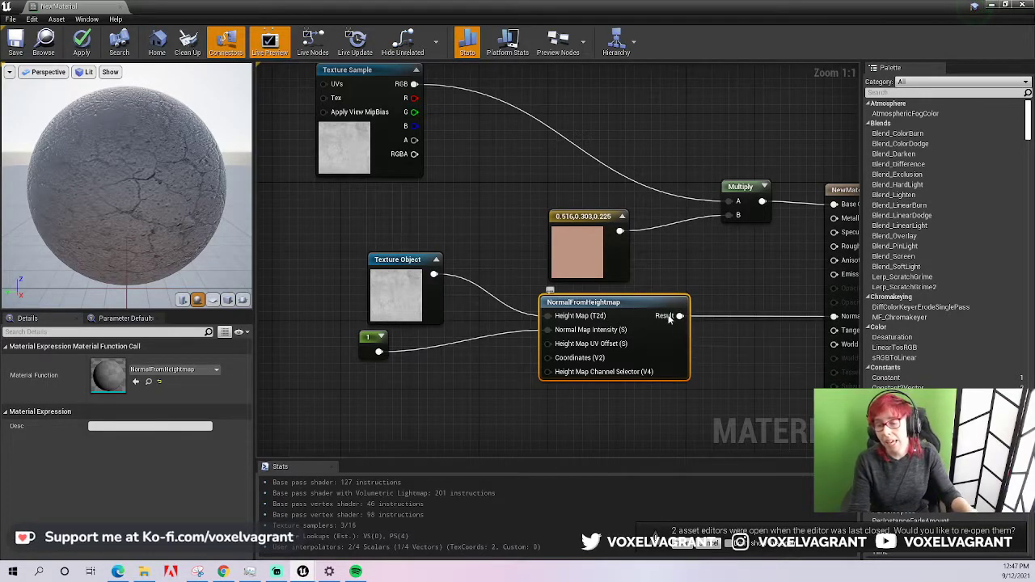
Remove the NormalFromHeightmap and Texture Object nodes, keeping the tinted Texture Sample.
left_click(369, 69)
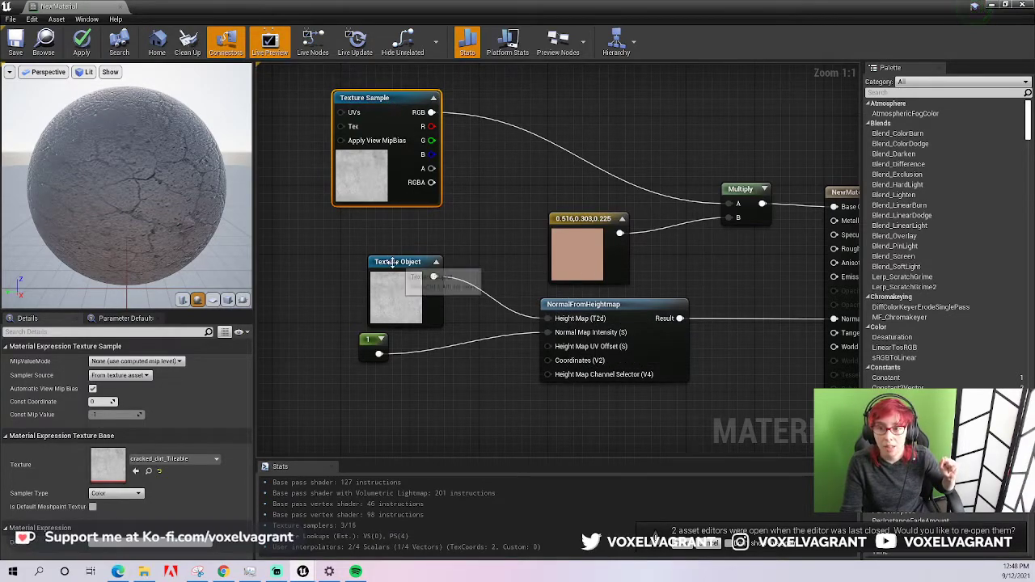
left_click(396, 252)
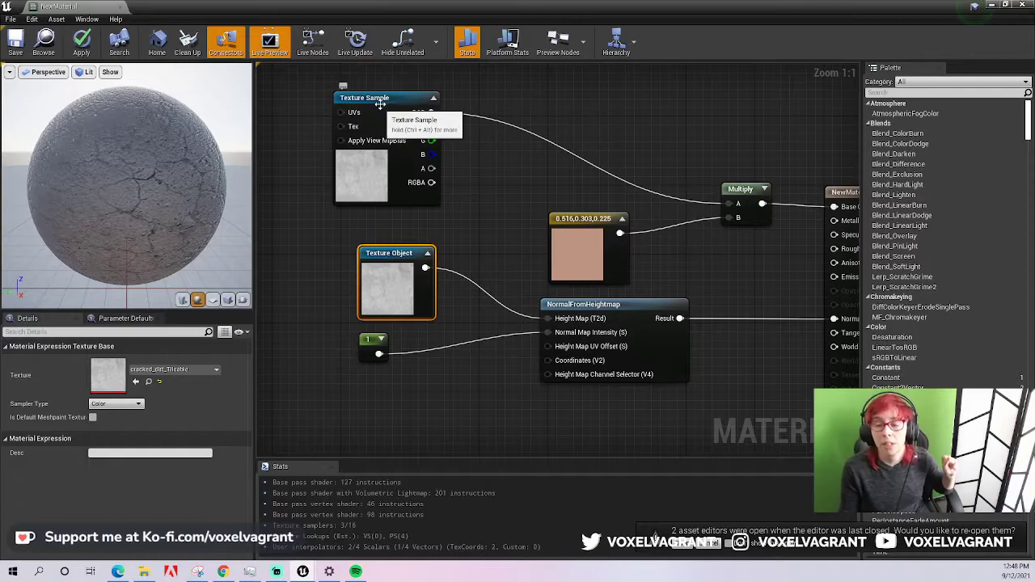
left_click(363, 106)
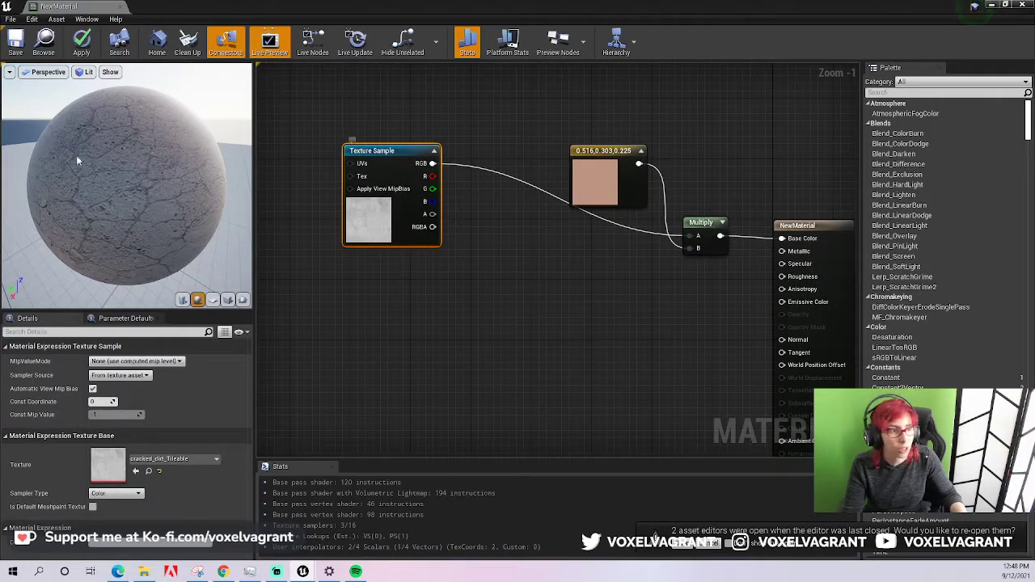
mouse_move(392, 151)
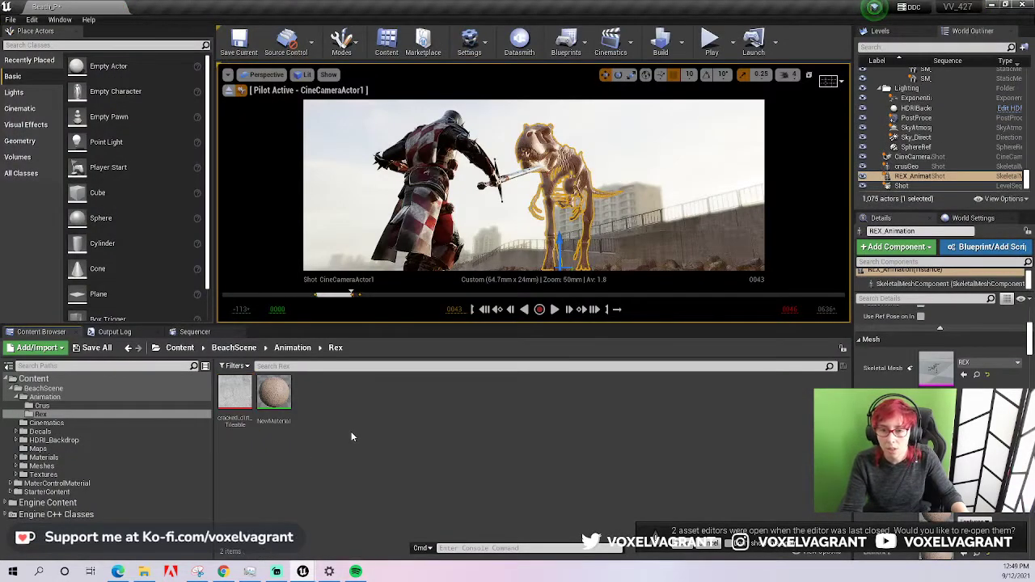
Delete NewMaterial1 and create a new material named M_TRex in the Rex folder.
right_click(351, 437)
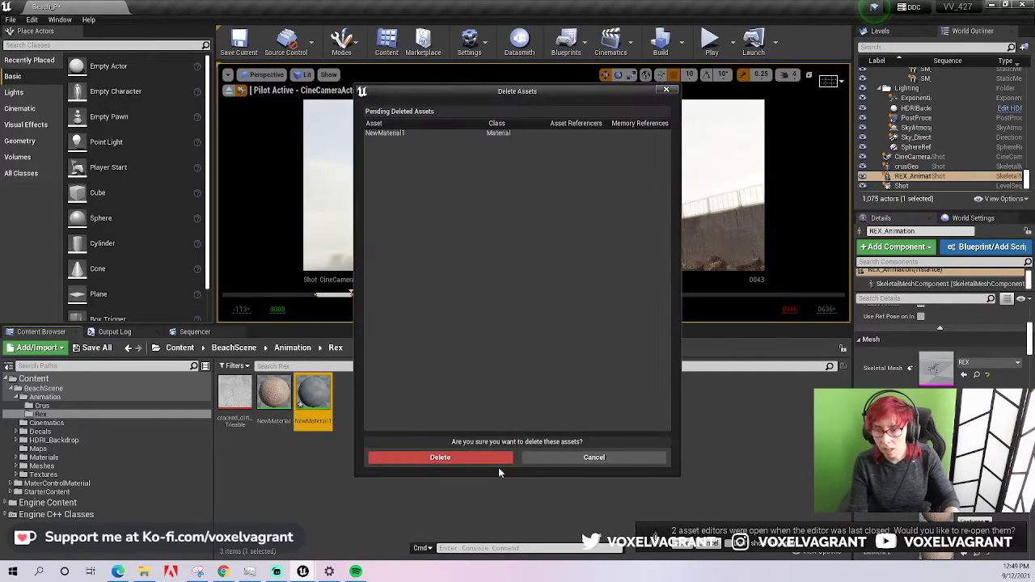
left_click(440, 457)
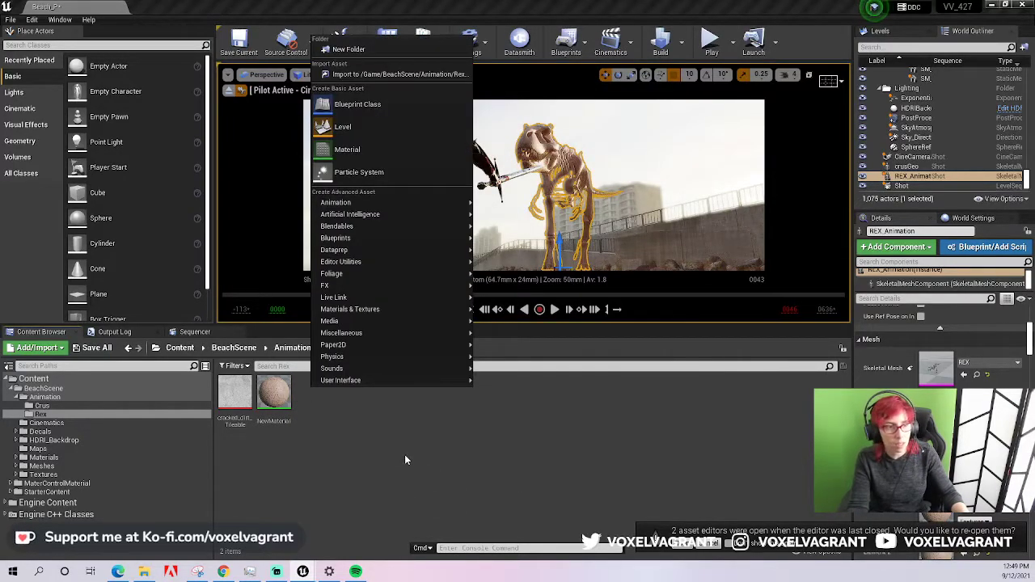
mouse_move(348, 150)
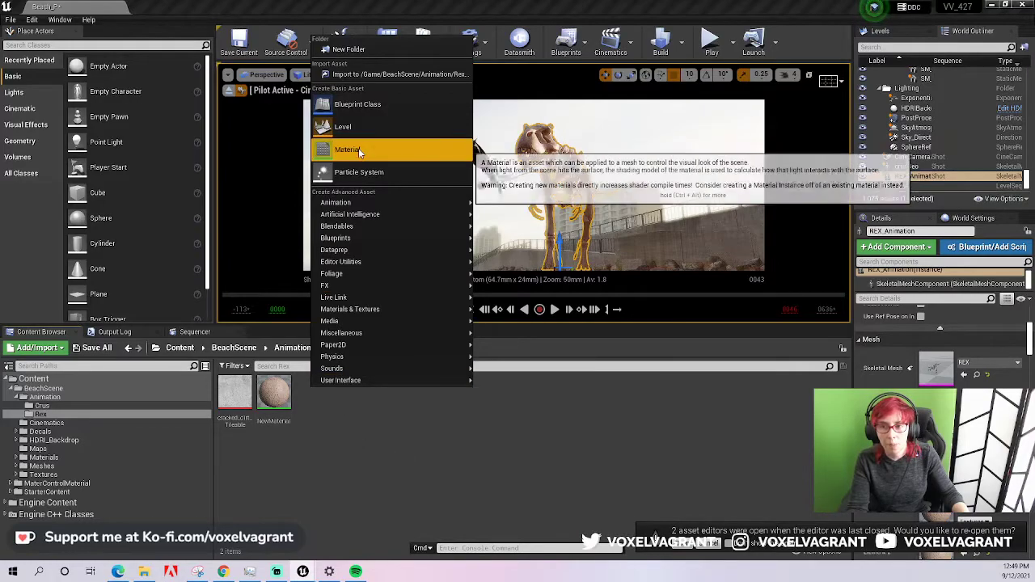
left_click(347, 149)
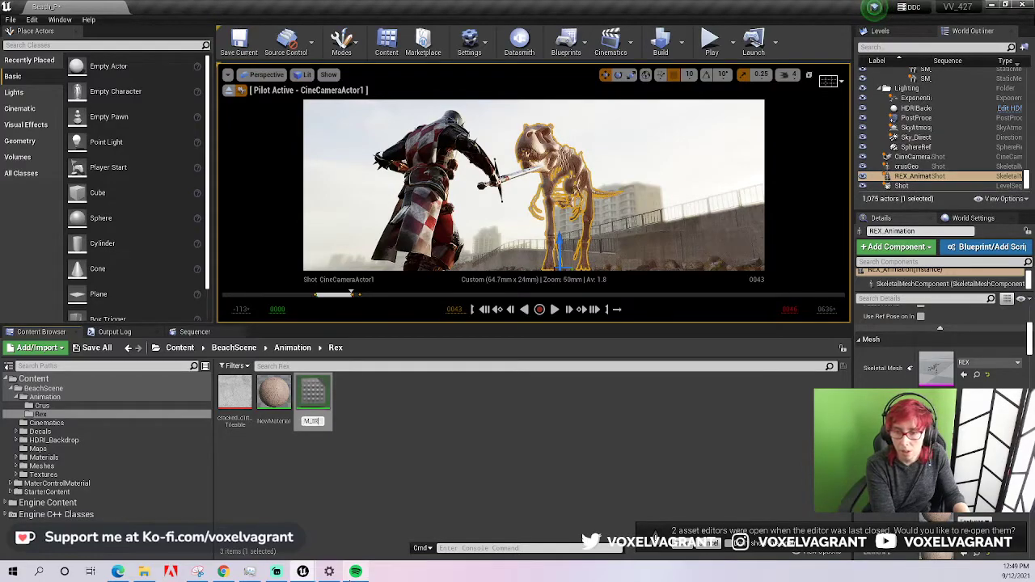
left_click(274, 392)
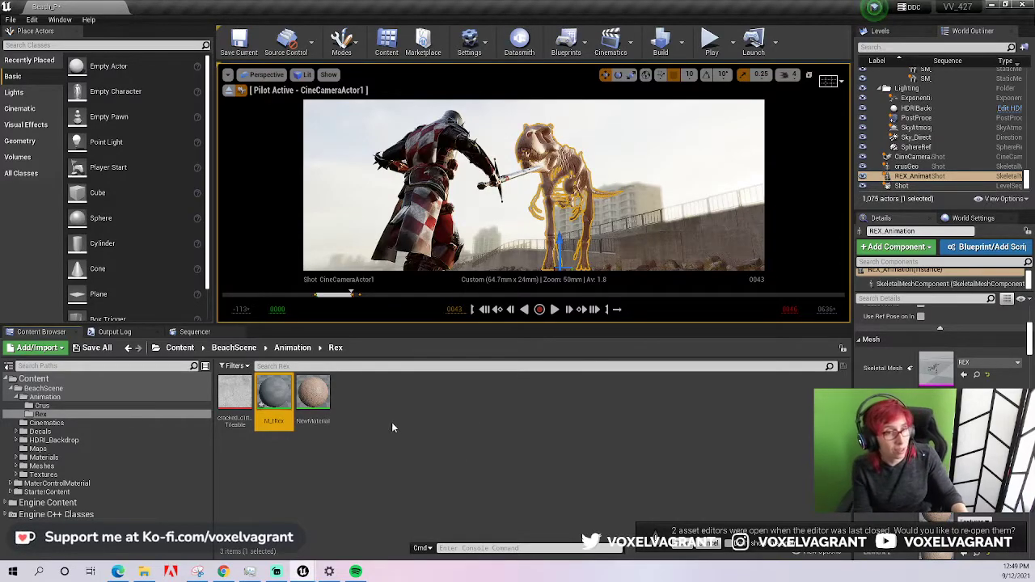
mouse_move(313, 397)
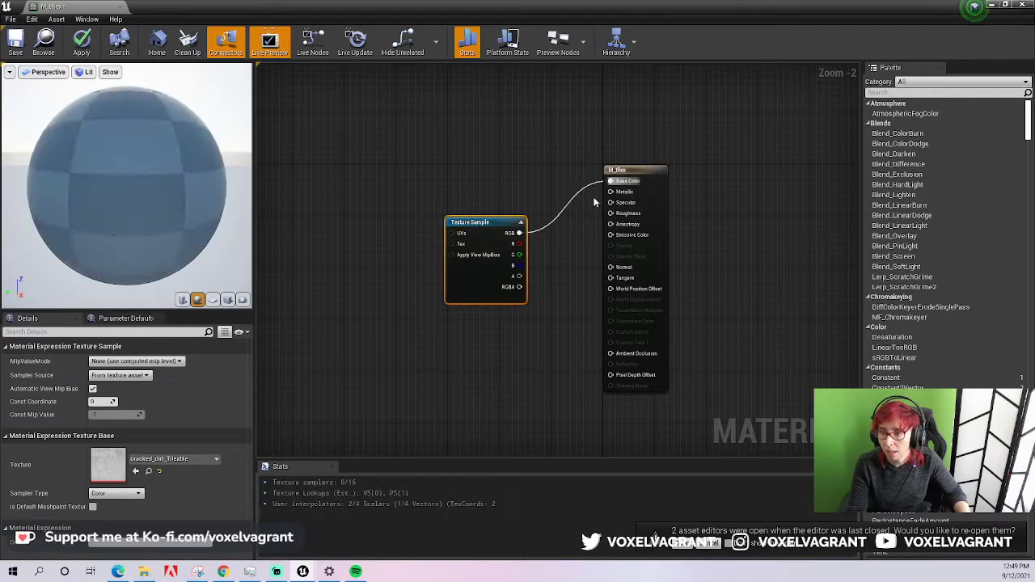
Move the cracked_dirt_Tileable Texture Sample node up and left in the M_TRex graph.
left_click_drag(485, 222, 455, 144)
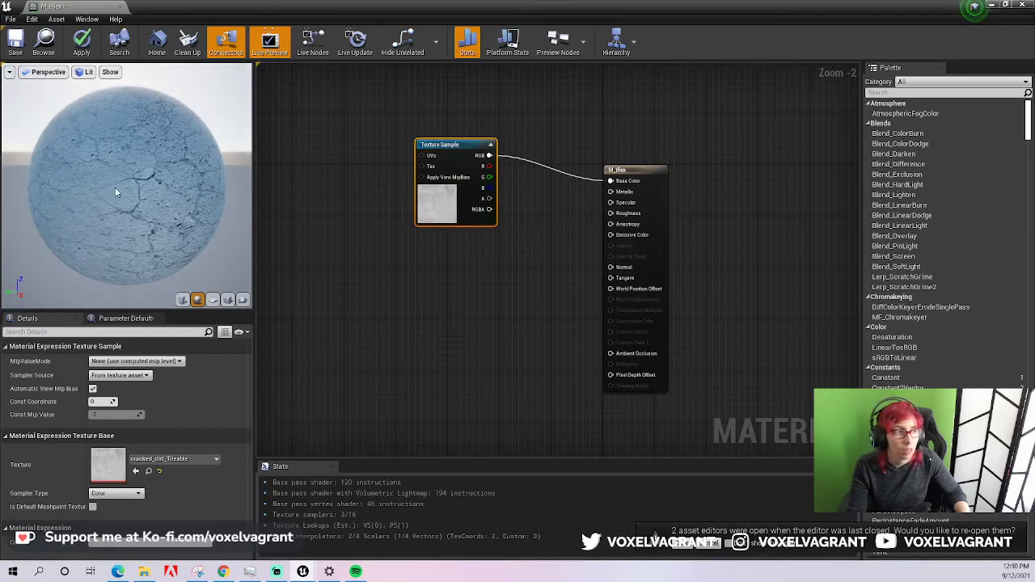
left_click_drag(439, 144, 375, 176)
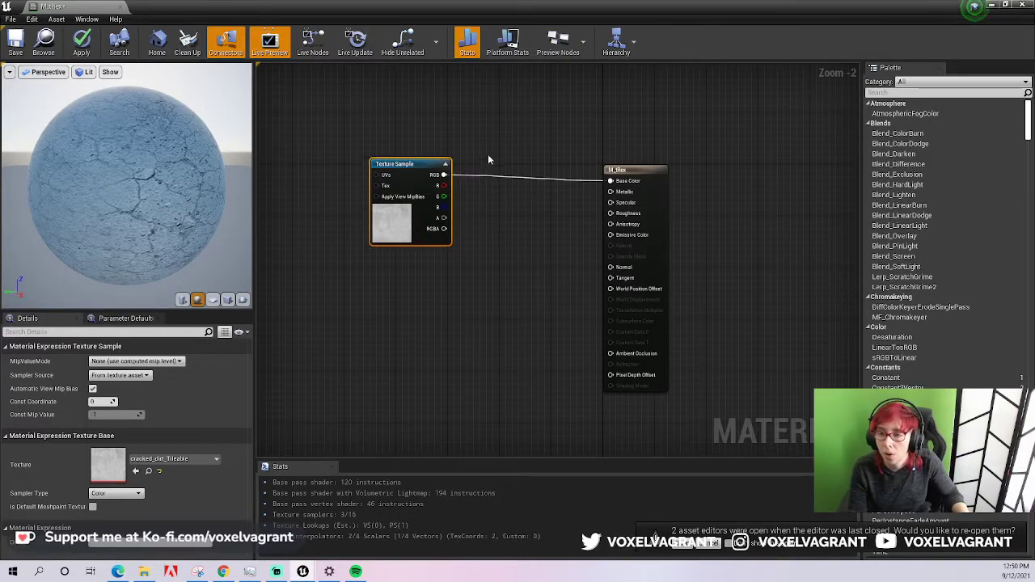
Add a Constant3Vector coloured brownish-orange (0.391, 0.198, 0.0321) above the texture.
right_click(489, 159)
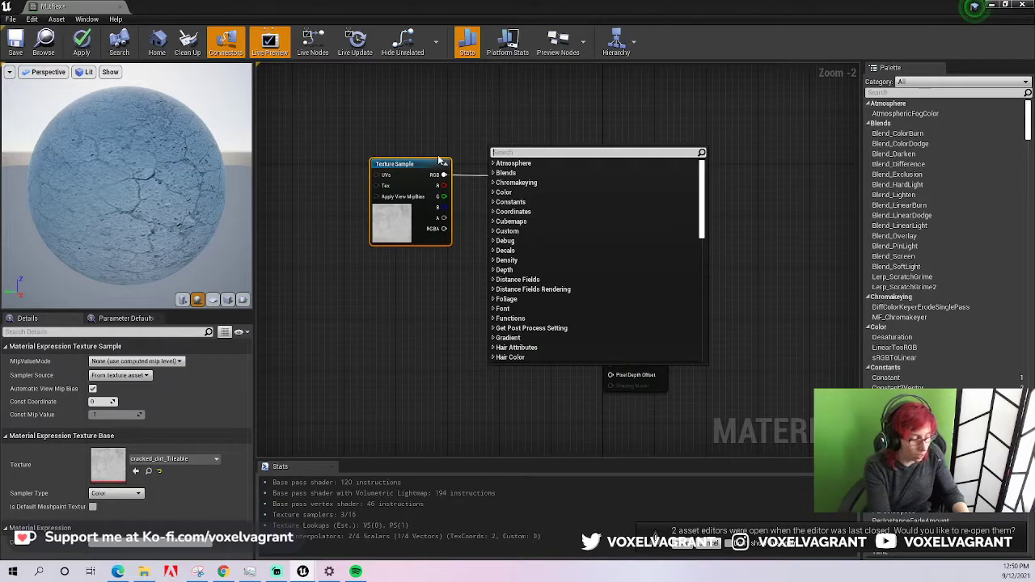
type("constant")
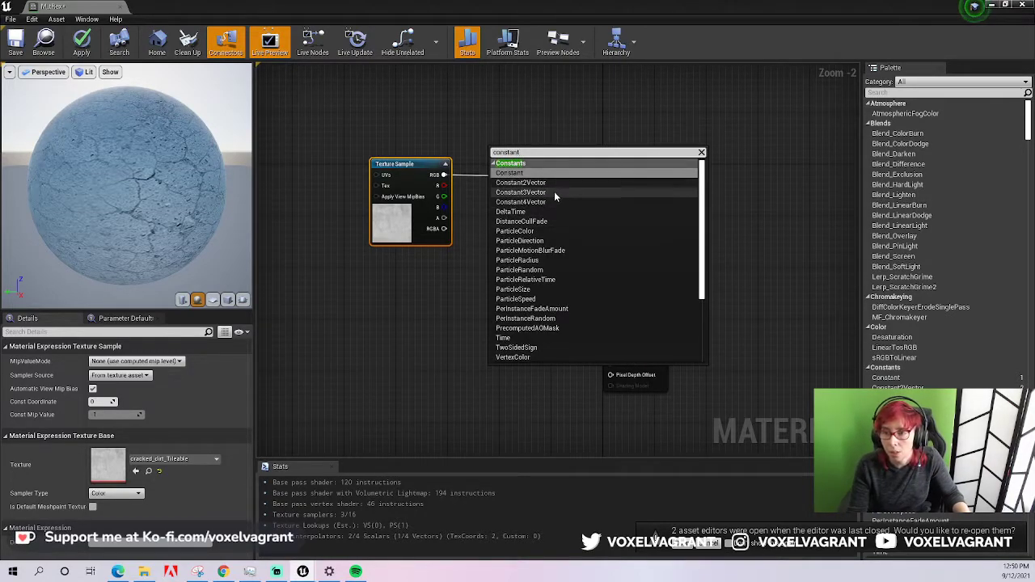
left_click(521, 201)
type("constan")
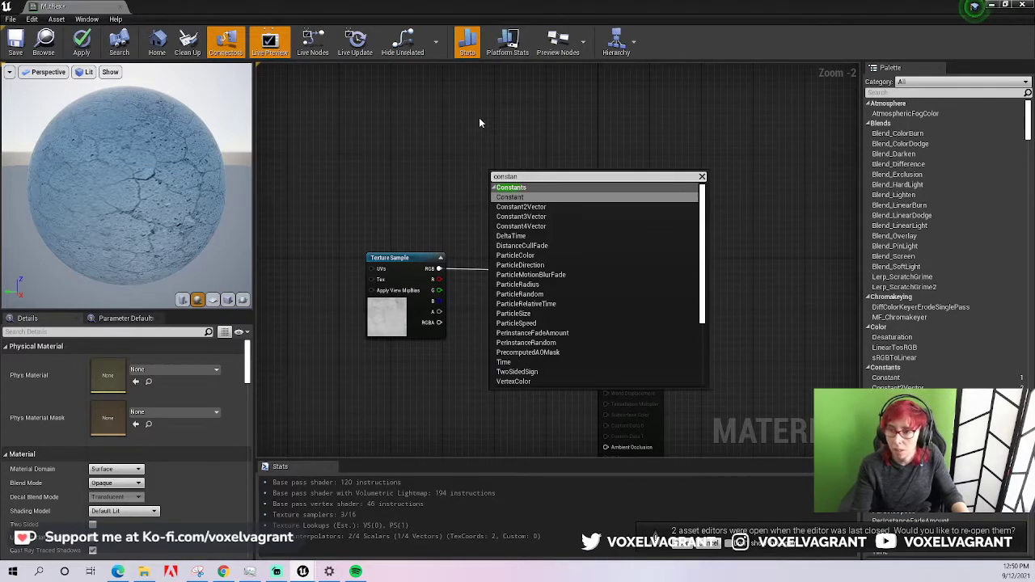
mouse_move(568, 216)
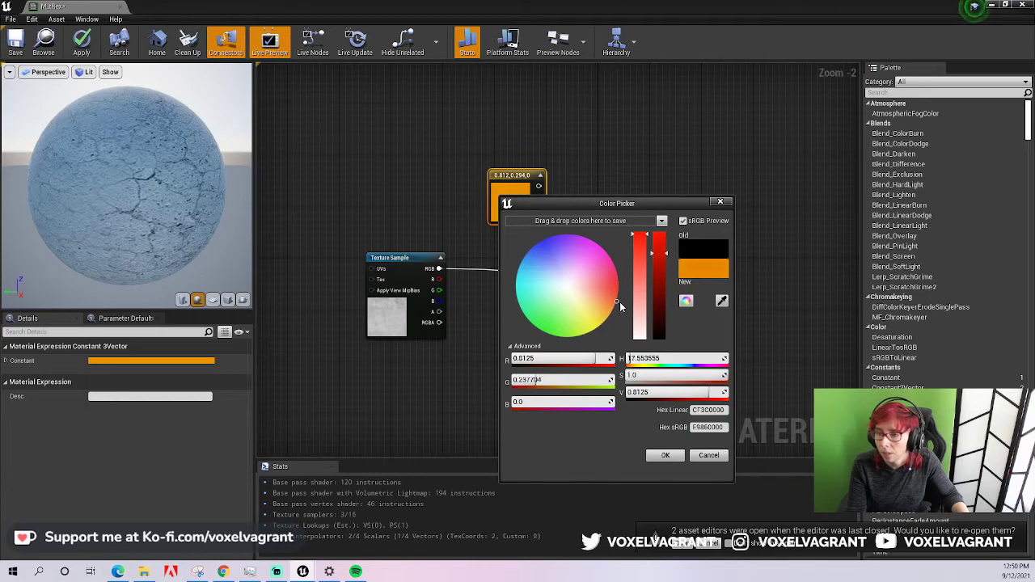
left_click_drag(653, 254, 652, 299)
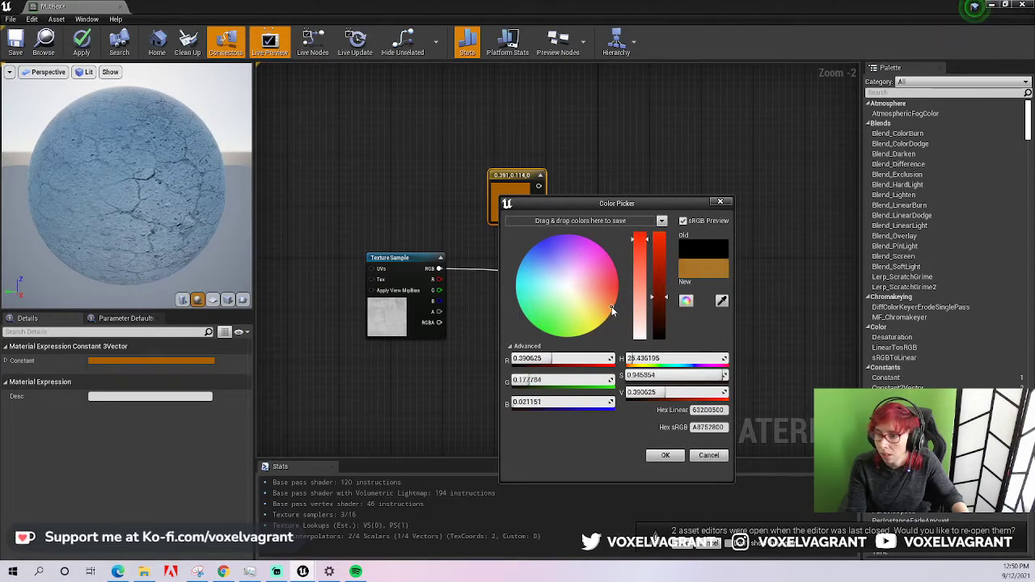
left_click_drag(612, 310, 608, 307)
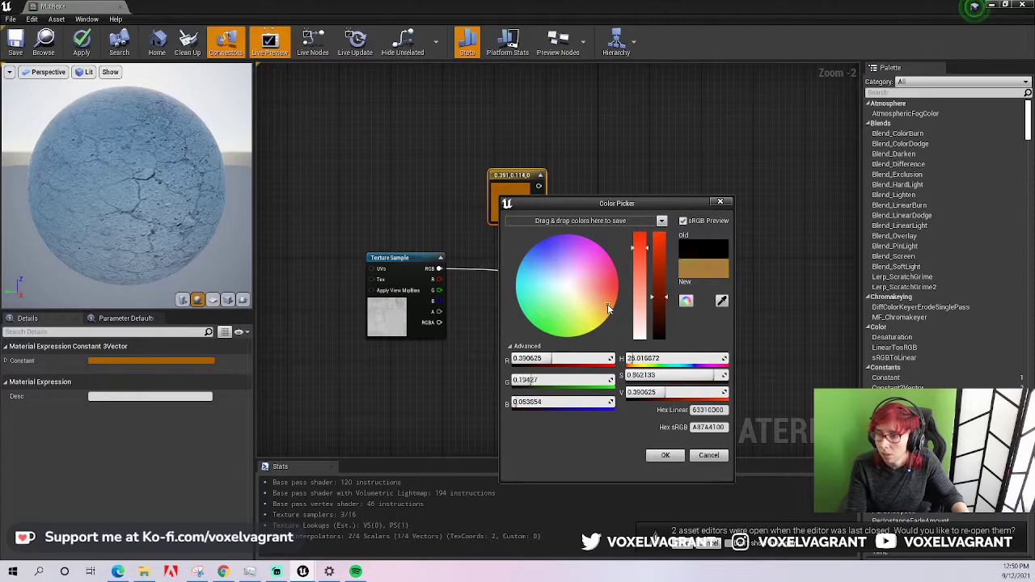
left_click(664, 455)
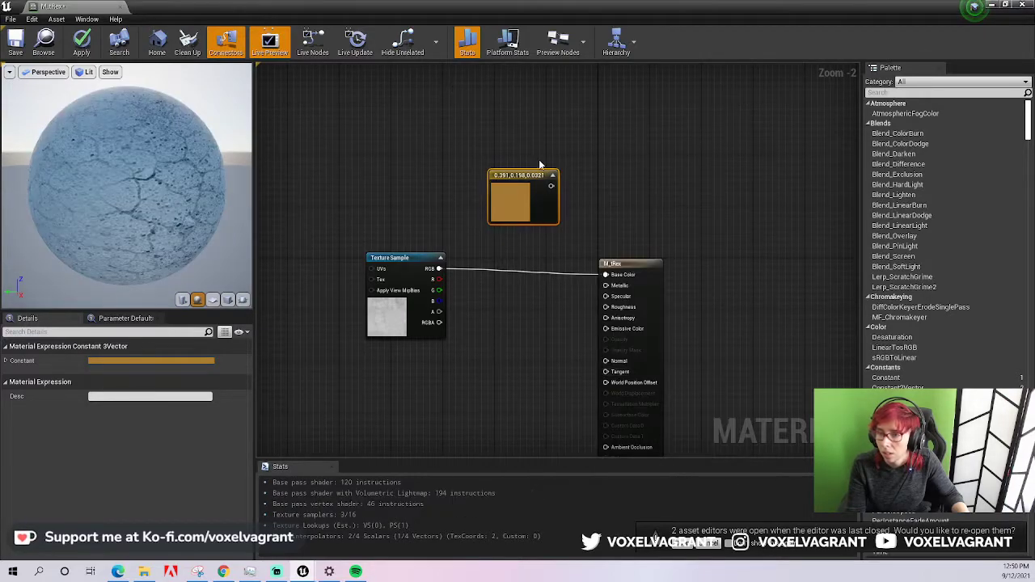
left_click_drag(553, 186, 537, 250)
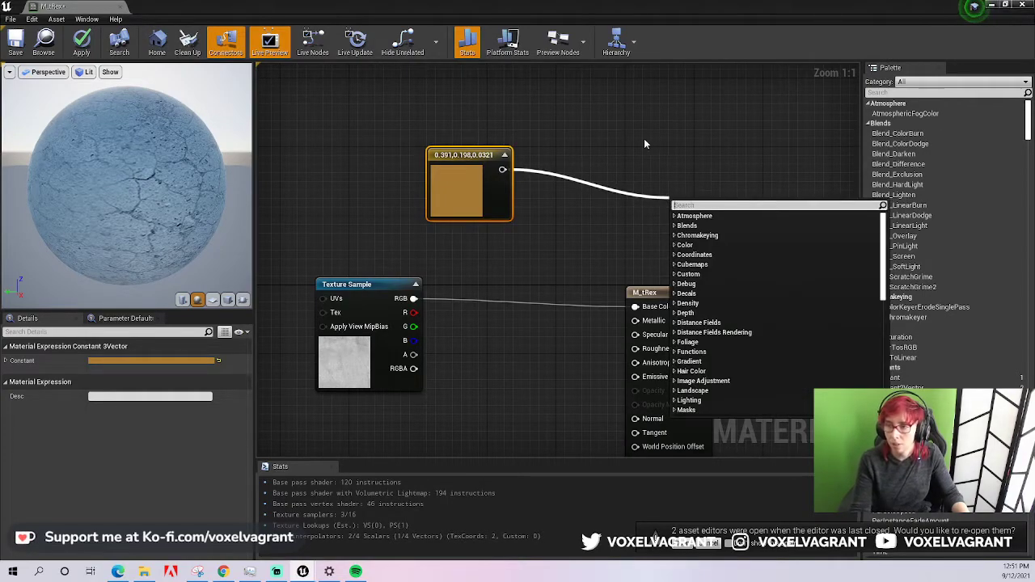
mouse_move(663, 95)
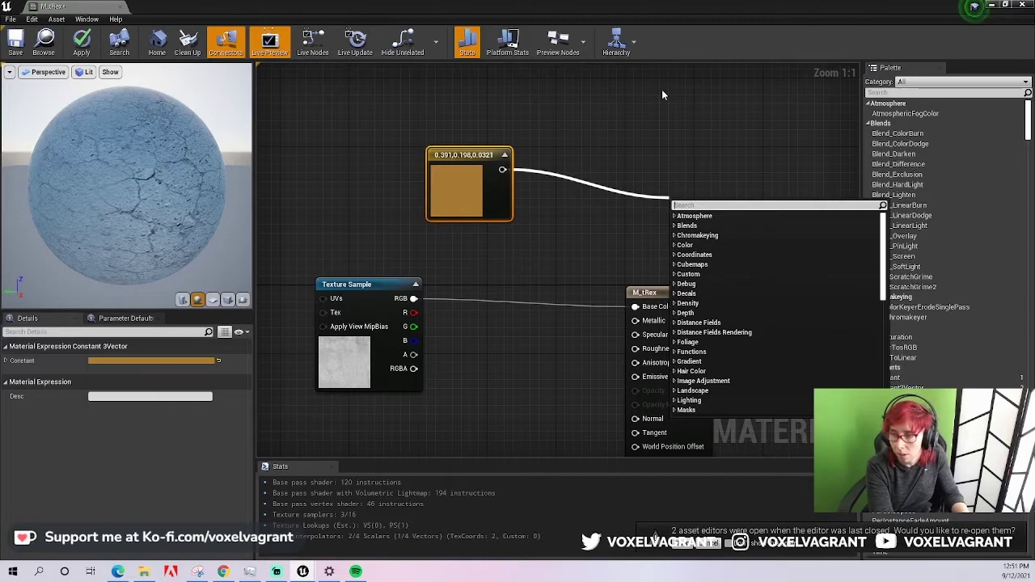
Multiply the colour by the Texture Sample RGB and feed the result into Base Color.
type("multip")
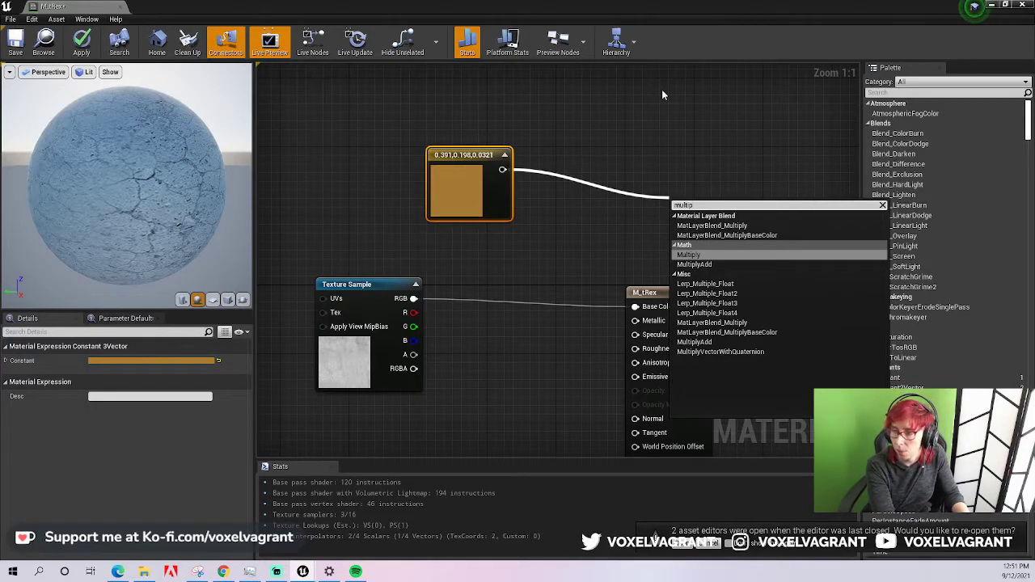
left_click(688, 254)
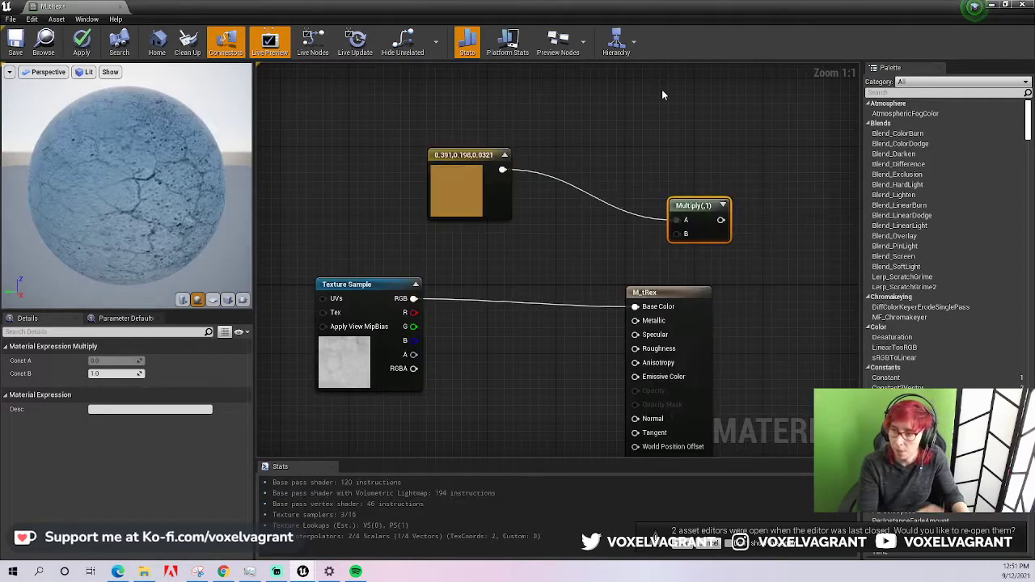
left_click_drag(700, 204, 561, 224)
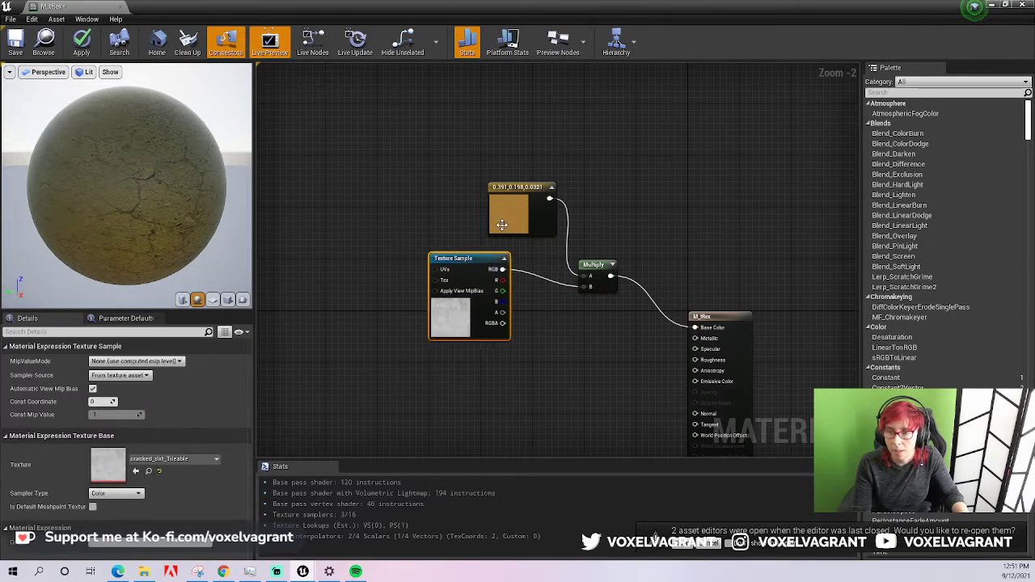
Change the Constant3Vector tint to a paler tan colour.
double_click(508, 214)
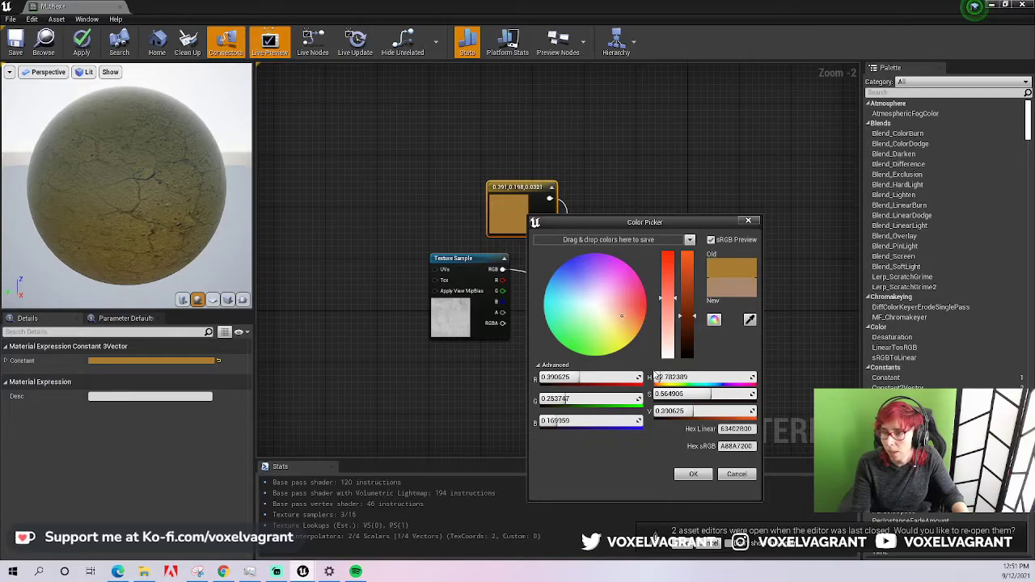
left_click(692, 473)
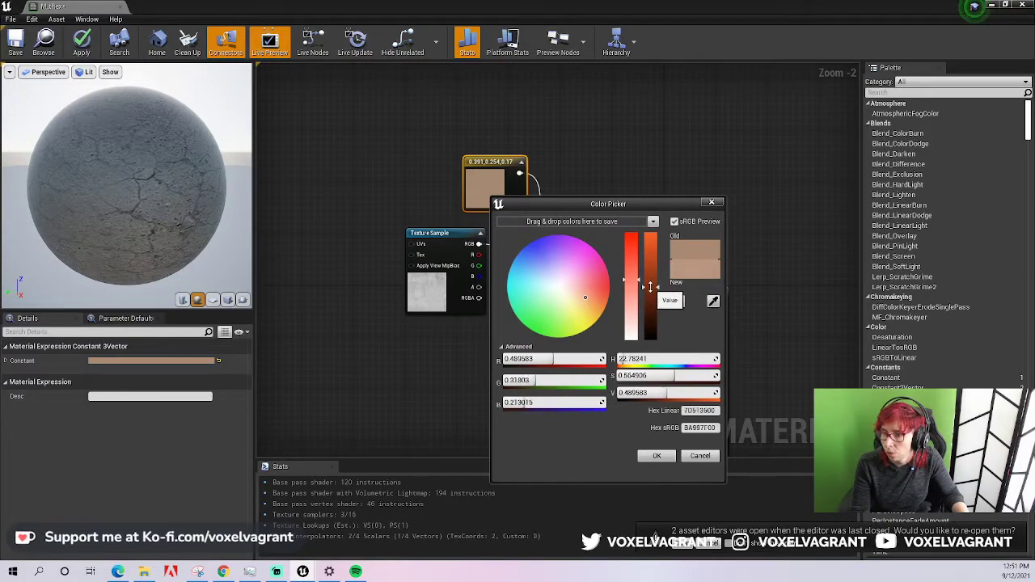
left_click(656, 456)
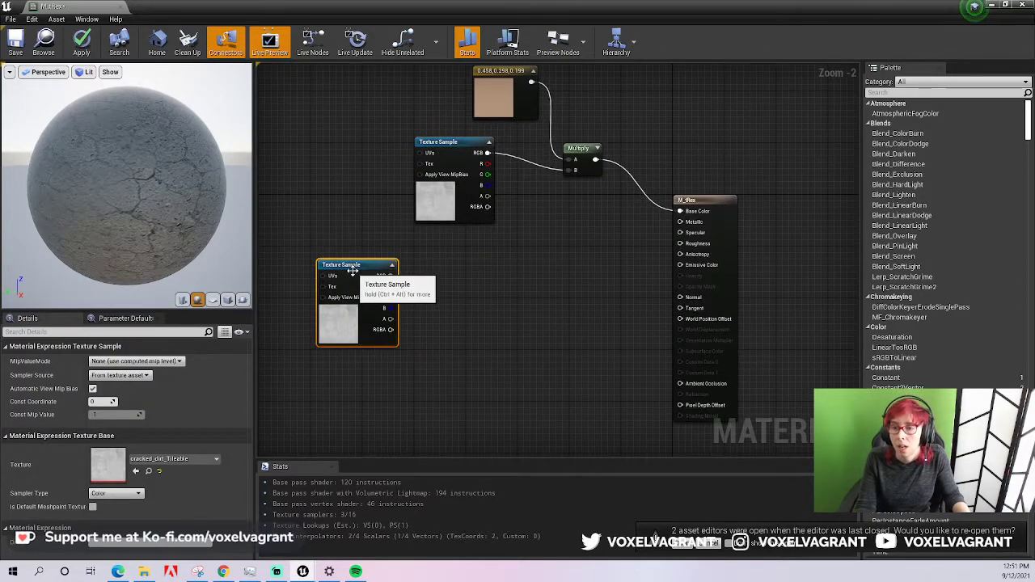
Convert the second cracked-dirt Texture Sample into a Texture Object.
right_click(357, 265)
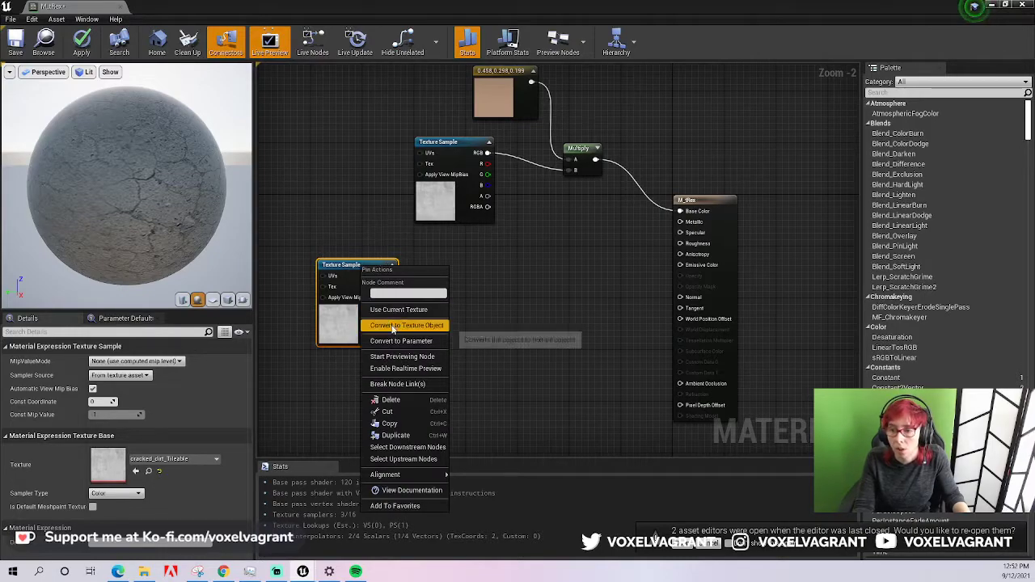
mouse_move(407, 325)
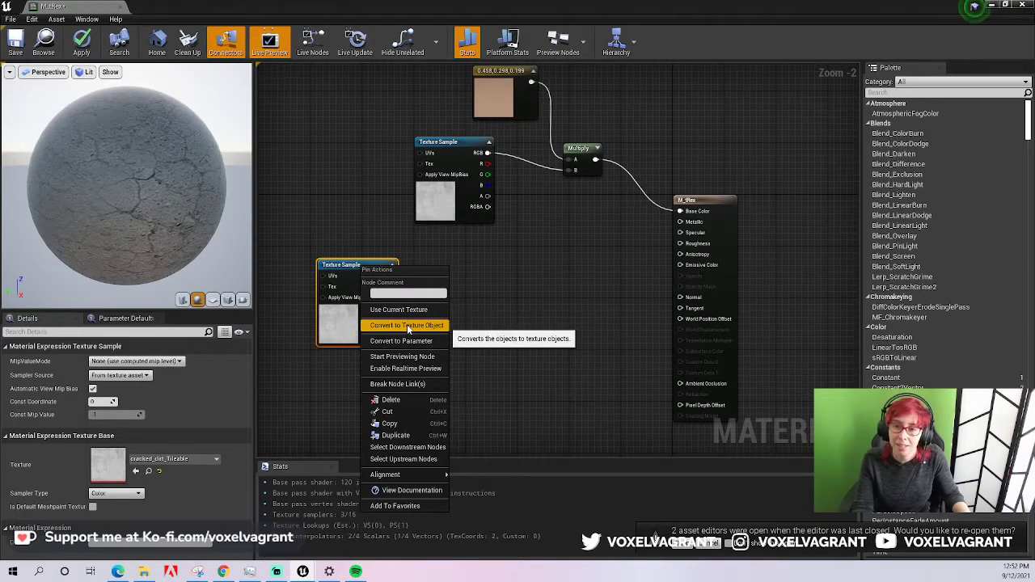
left_click(406, 325)
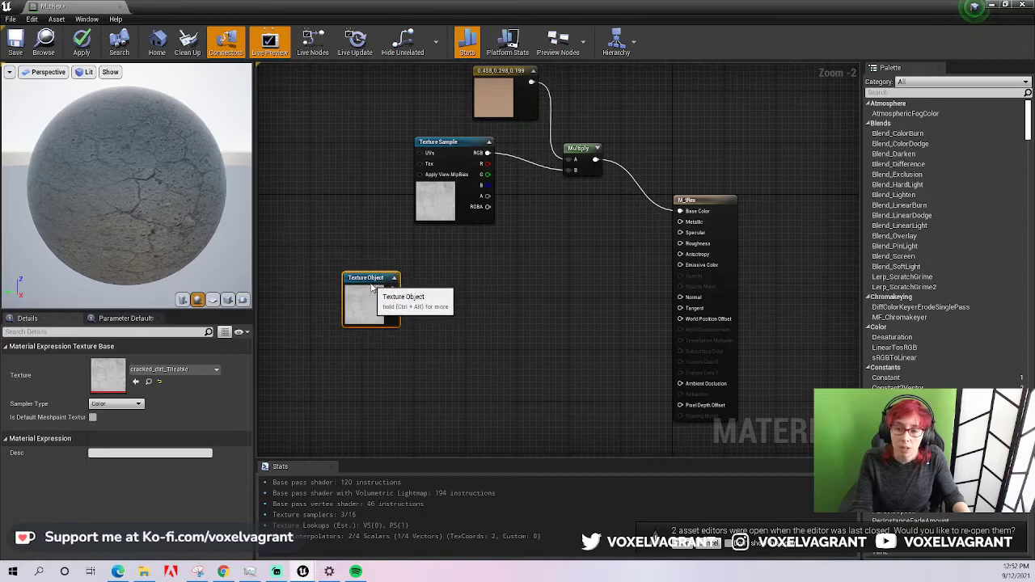
mouse_move(369, 203)
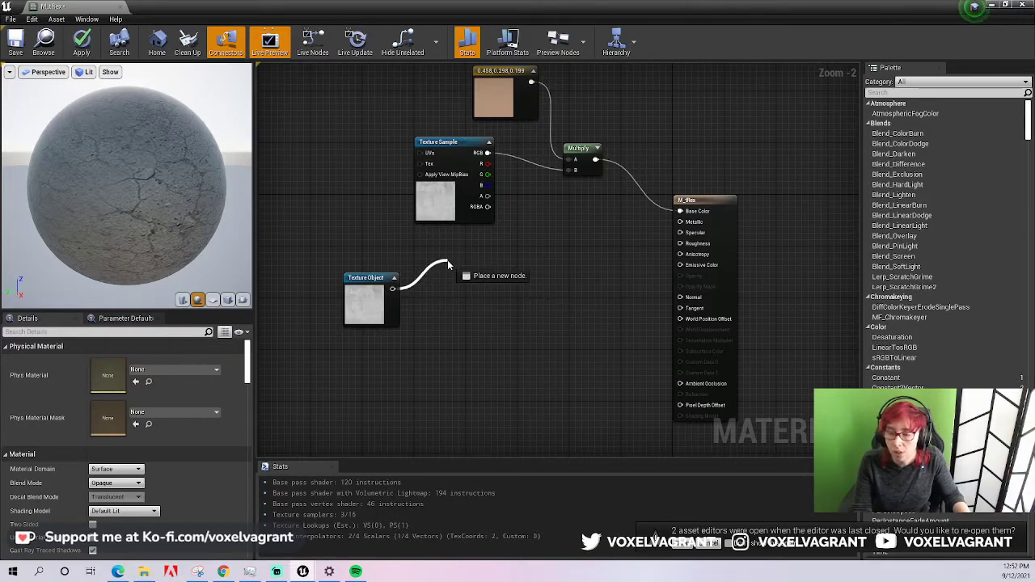
Add a NormalFromHeightmap fed by the Texture Object and wire its Result into Normal.
left_click(494, 275)
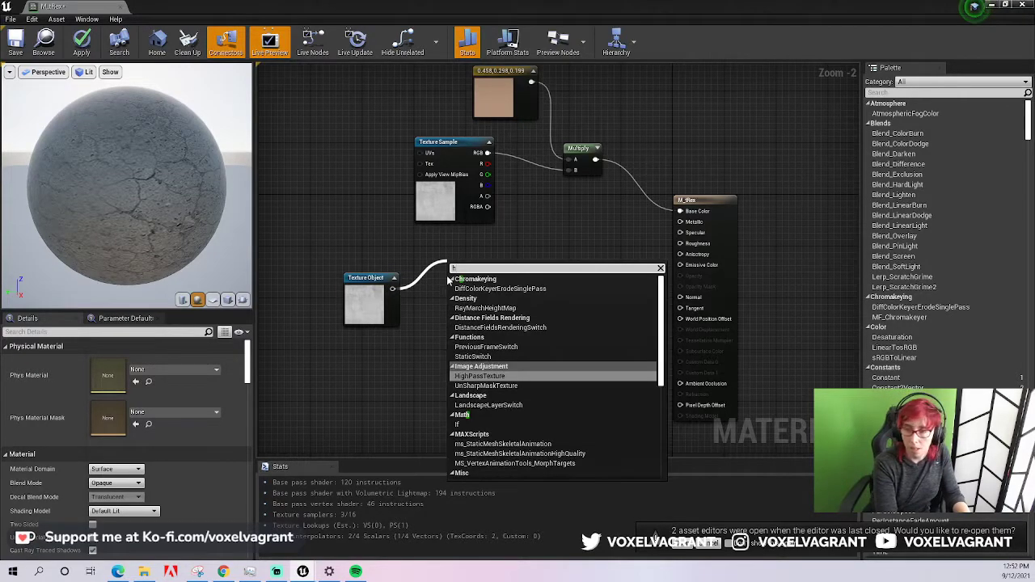
type("eigh")
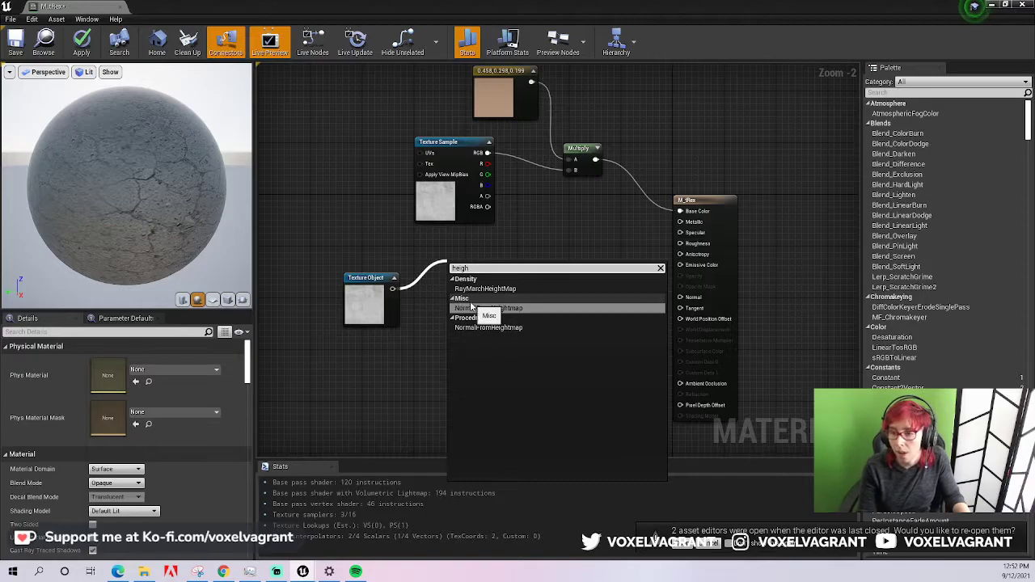
left_click(487, 307)
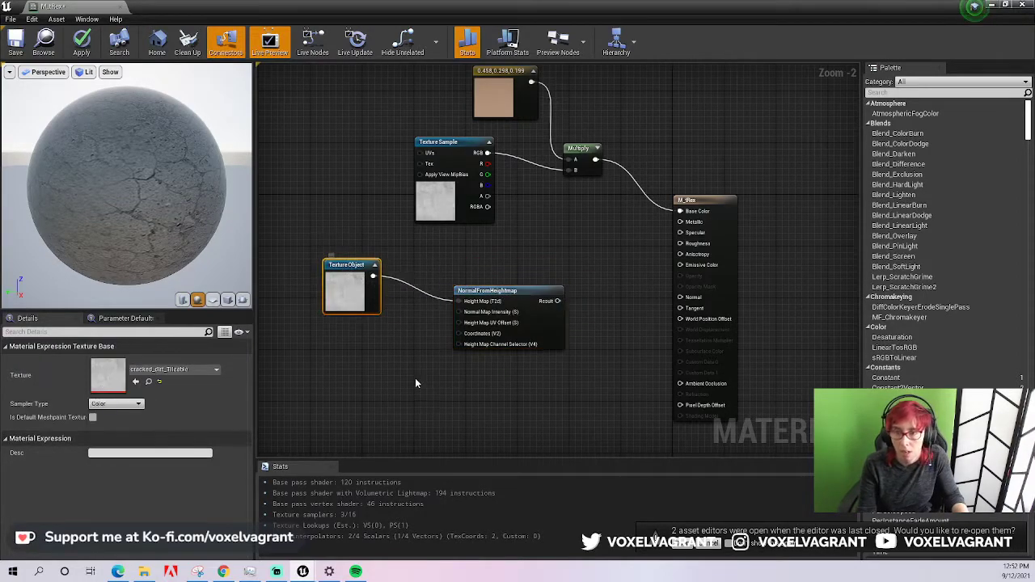
mouse_move(487, 290)
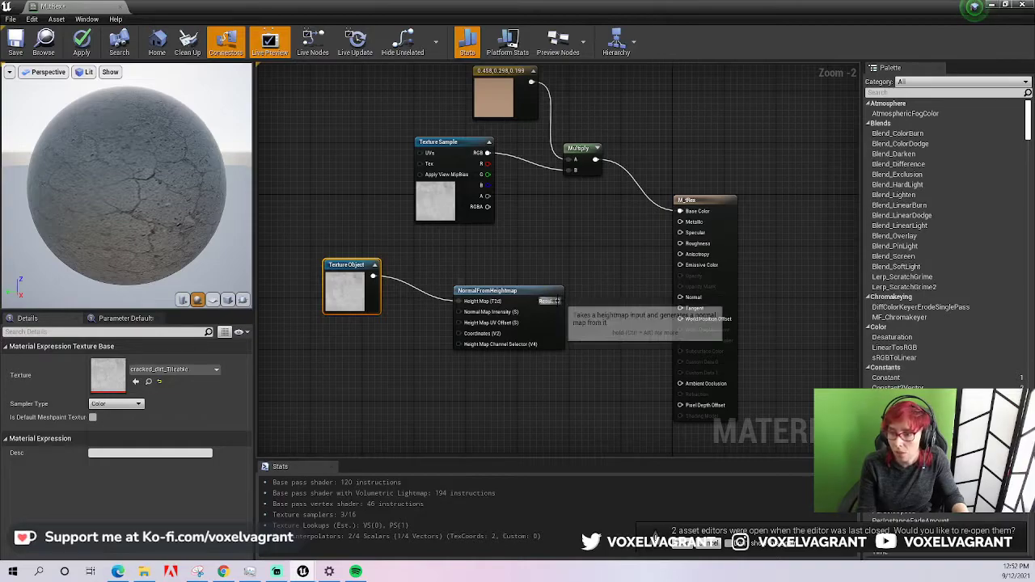
left_click_drag(558, 301, 667, 306)
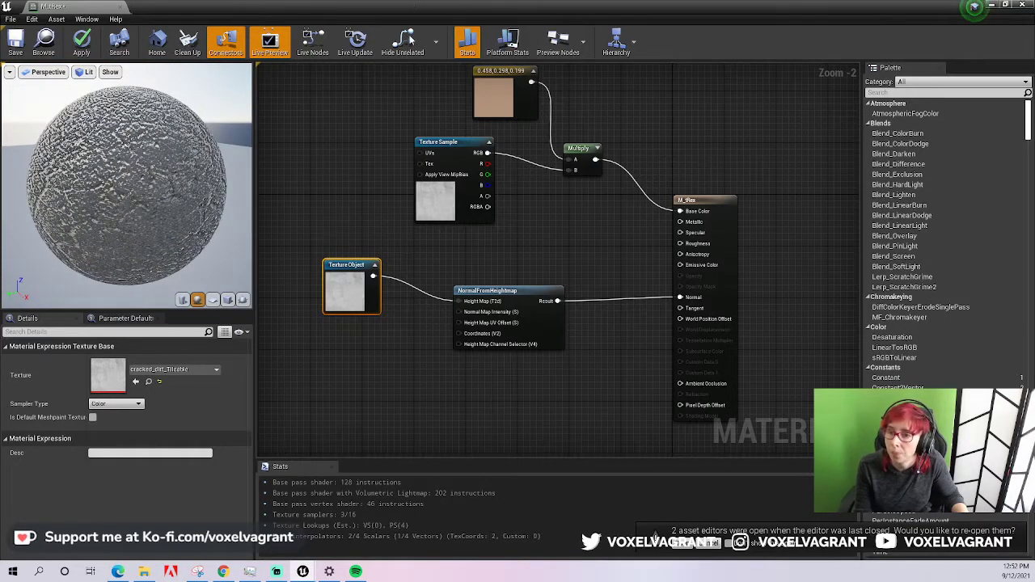
mouse_move(15, 38)
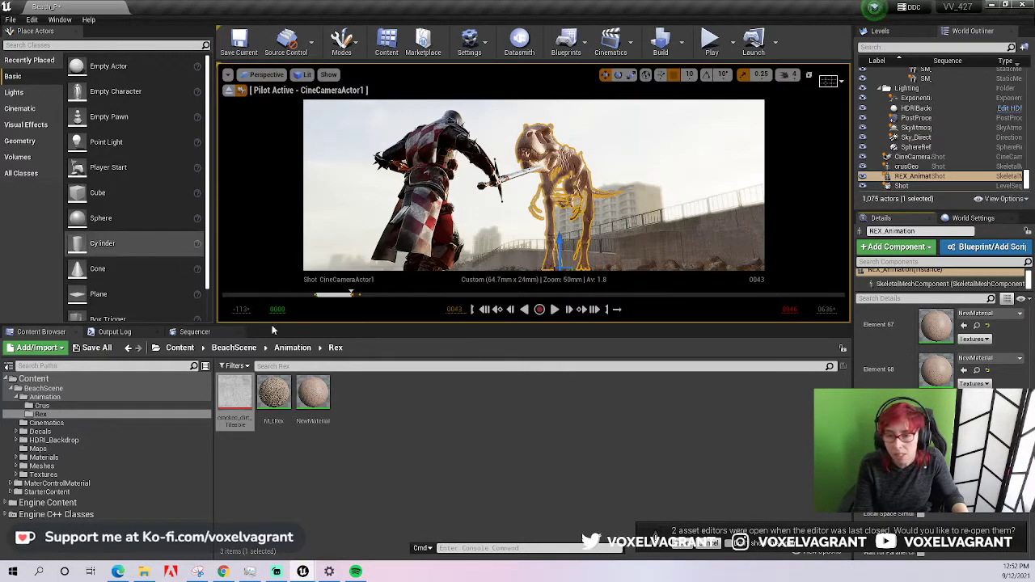
View the T-Rex skeleton in the level, then reopen M_TRex from the Rex folder.
left_click(273, 392)
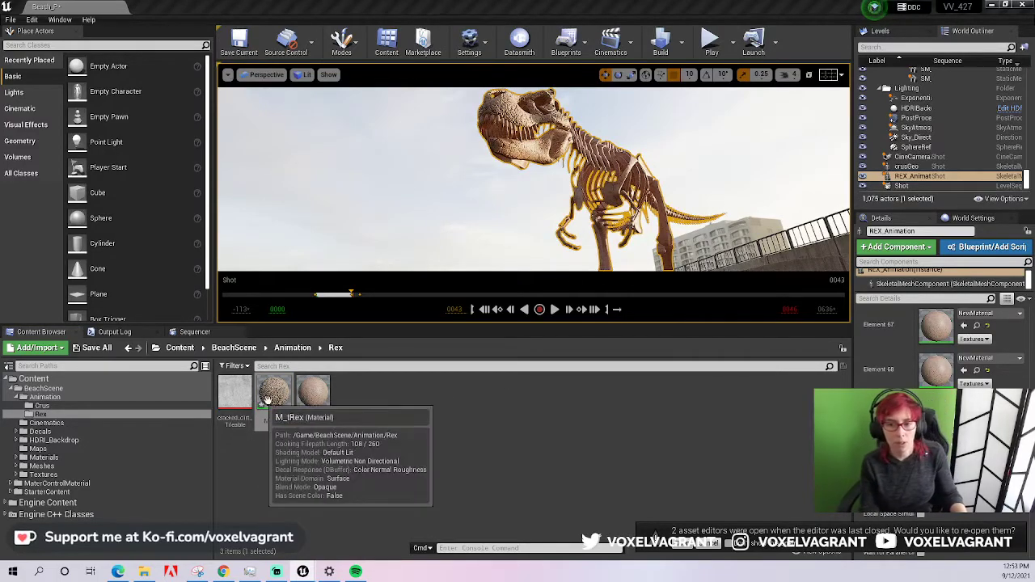
double_click(275, 390)
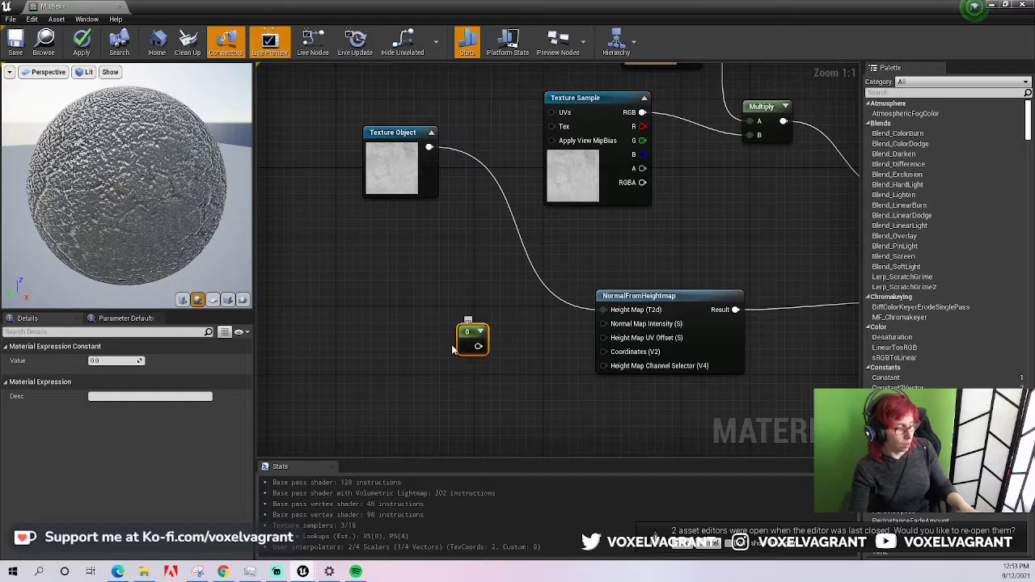
mouse_move(397, 311)
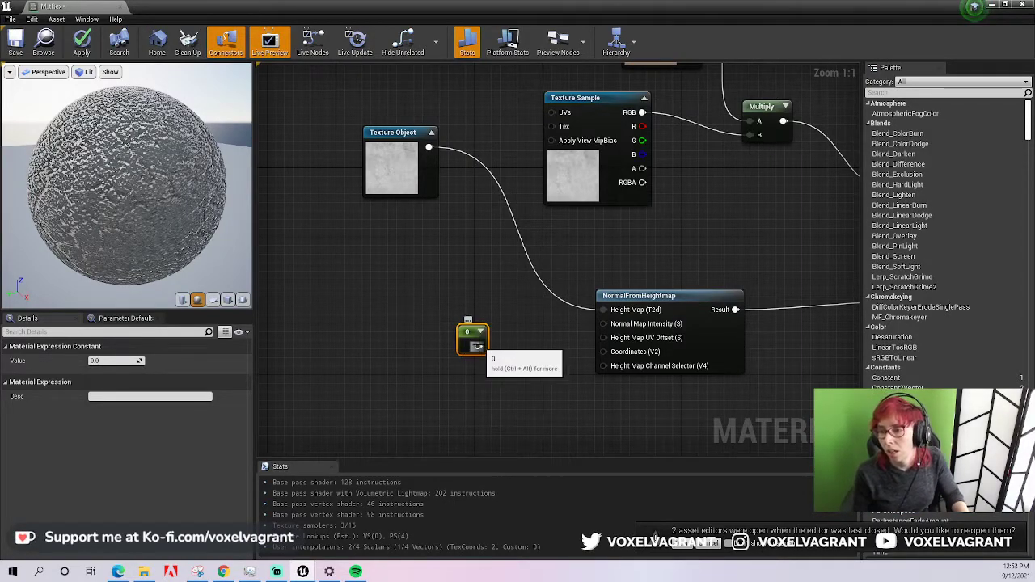
Connect the 0 constant to NormalFromHeightmap's Normal Map Intensity input.
left_click_drag(489, 333, 602, 323)
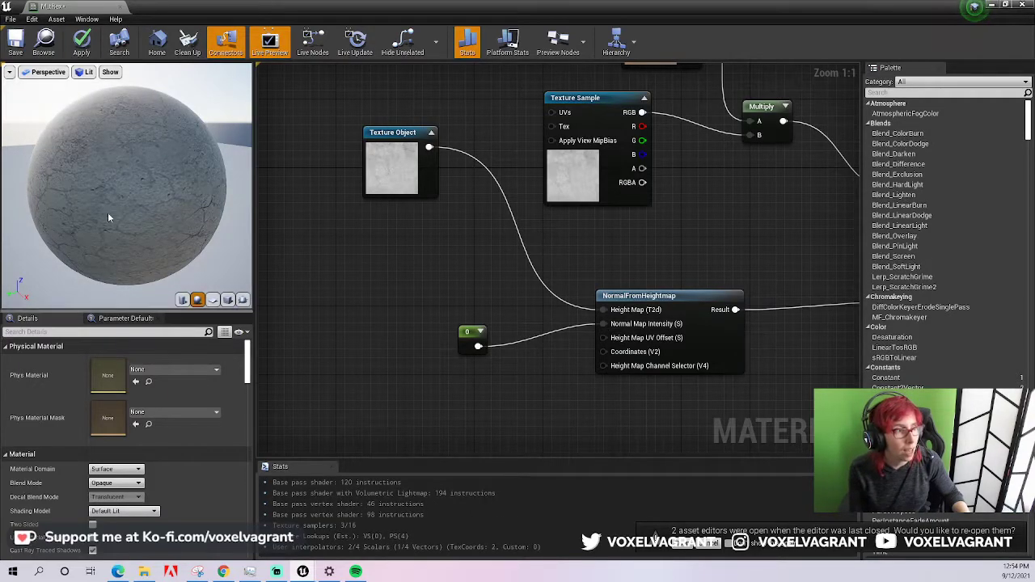
mouse_move(177, 147)
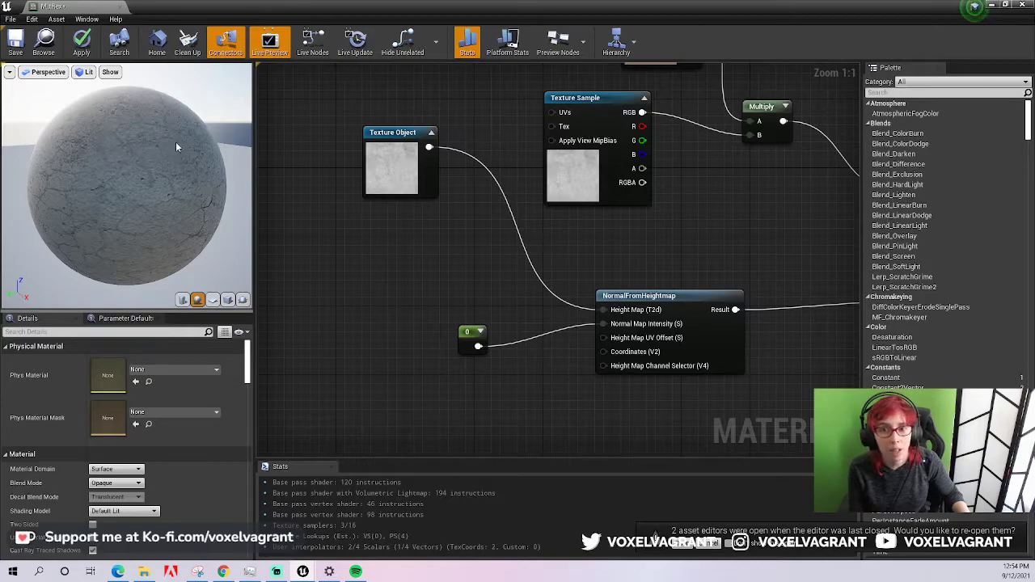
mouse_move(126, 190)
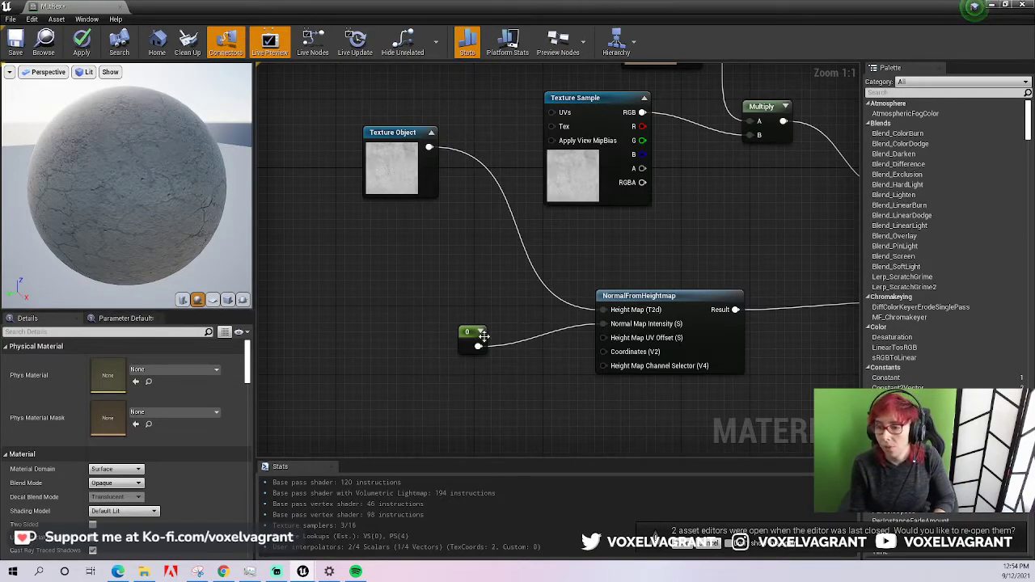
Drag the normal intensity Constant's value up to about 1.23.
left_click(473, 332)
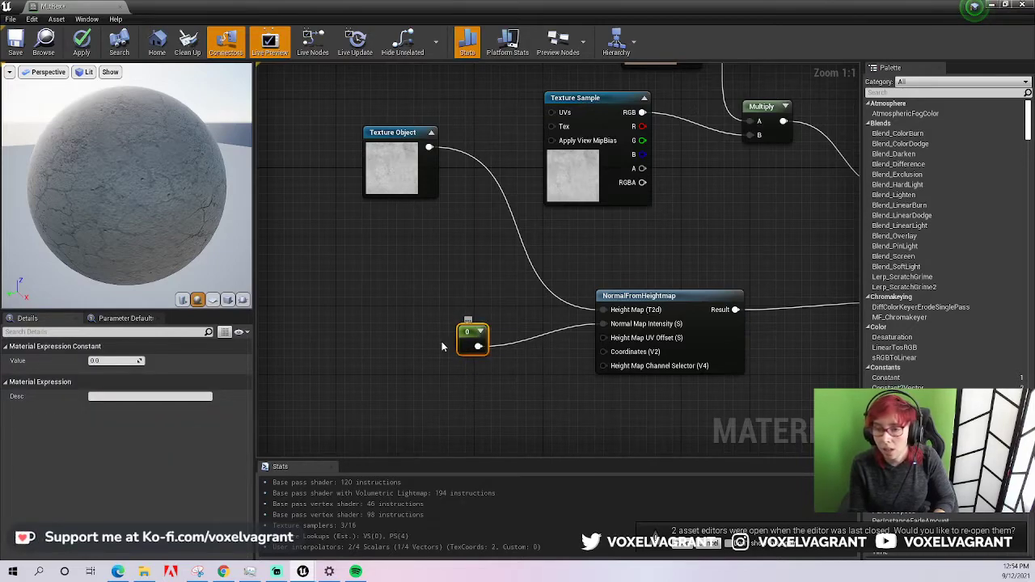
left_click_drag(473, 339, 437, 340)
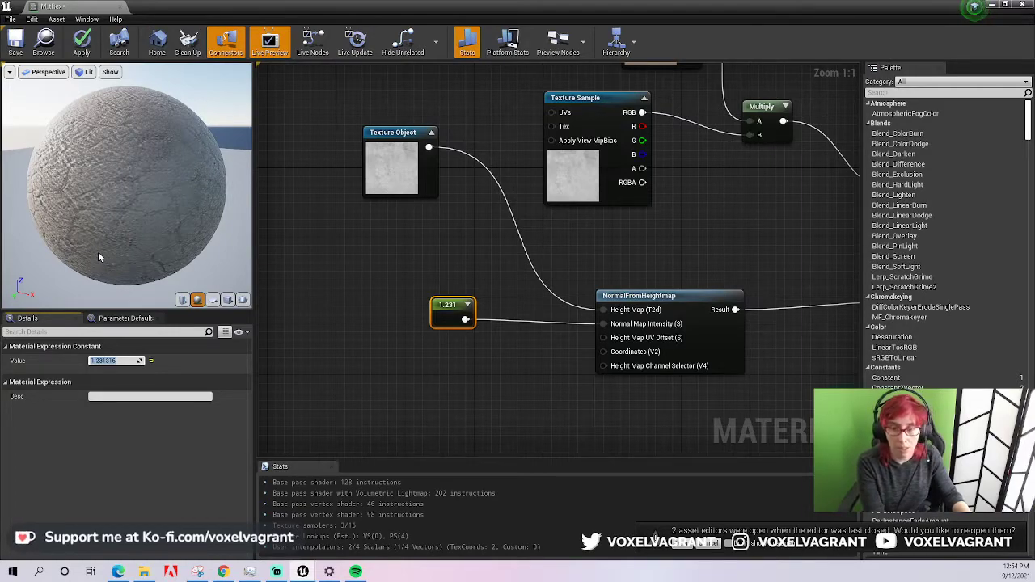
mouse_move(168, 375)
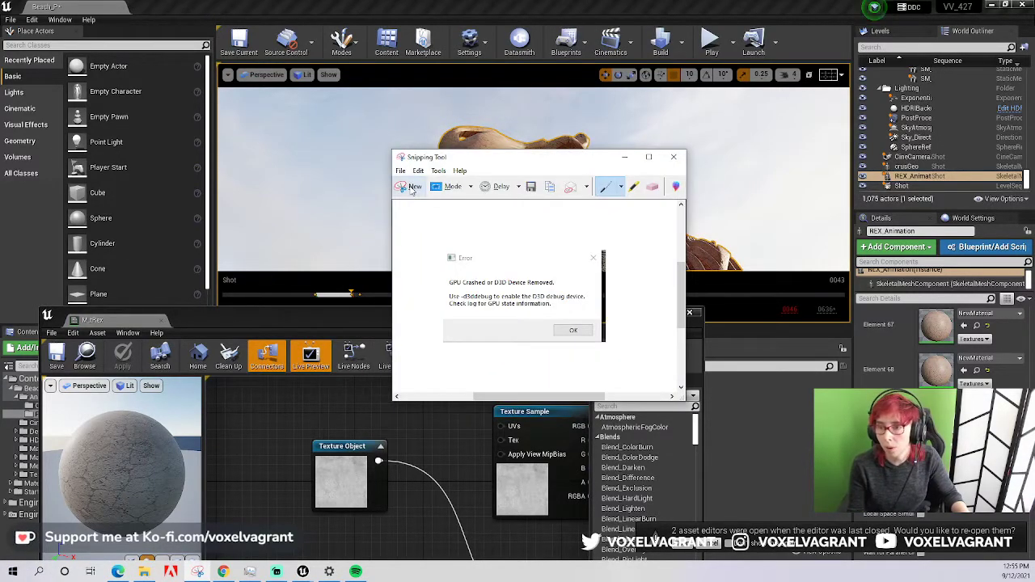
Start a new Snipping Tool capture of the T-Rex skull.
left_click(572, 330)
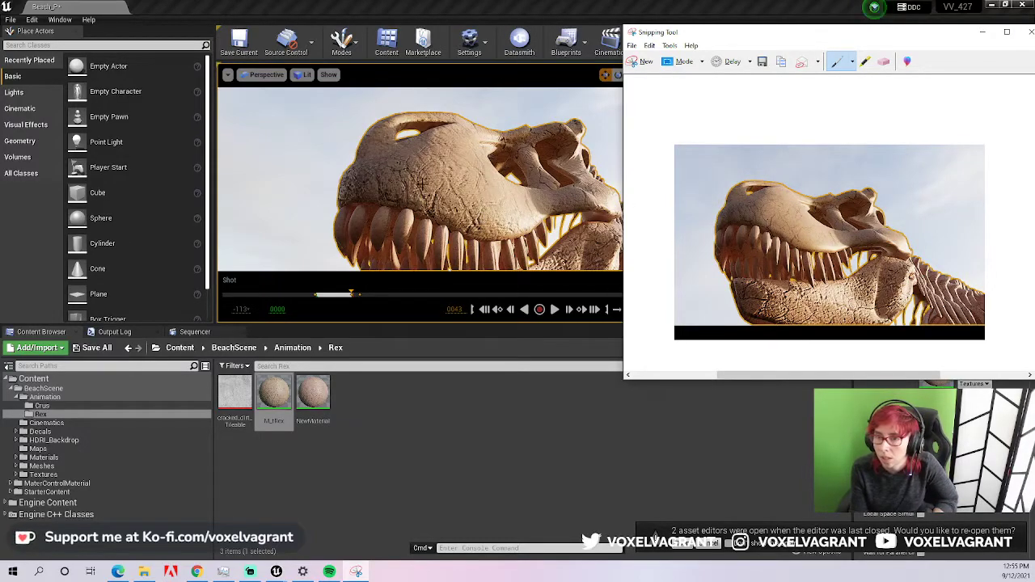
mouse_move(473, 172)
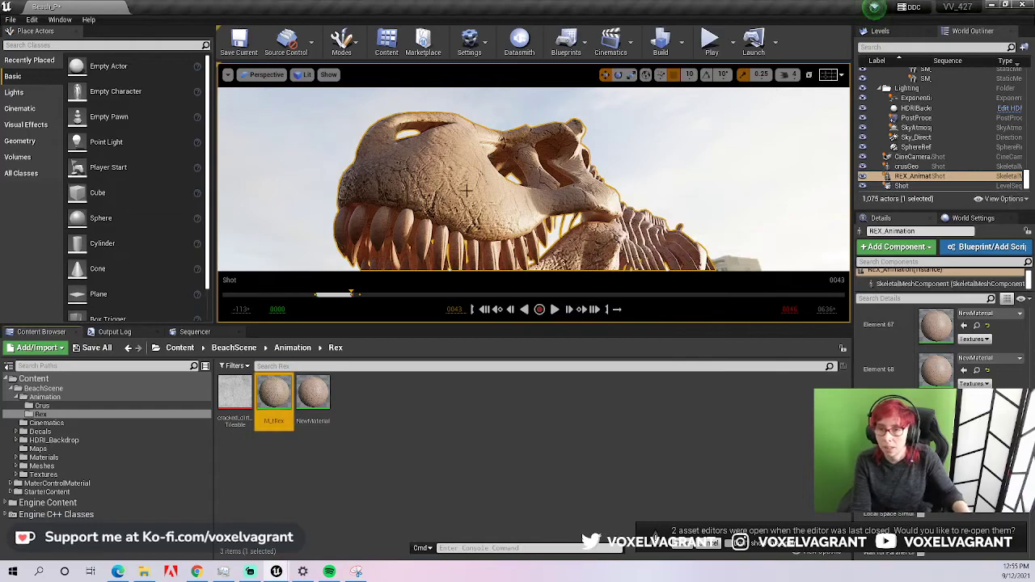
Switch the level viewport to look through CineCameraActor1.
left_click(261, 75)
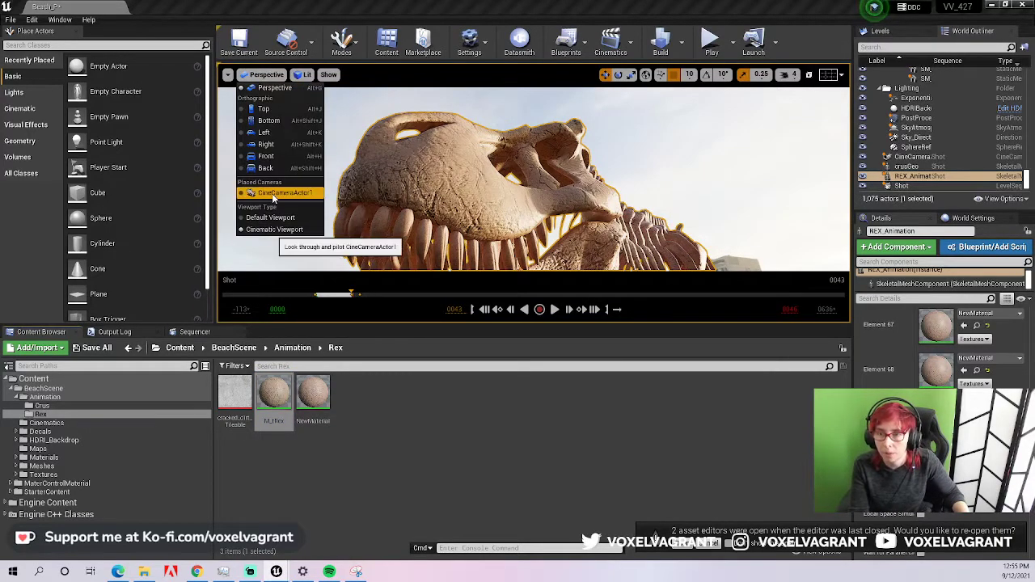
left_click(282, 193)
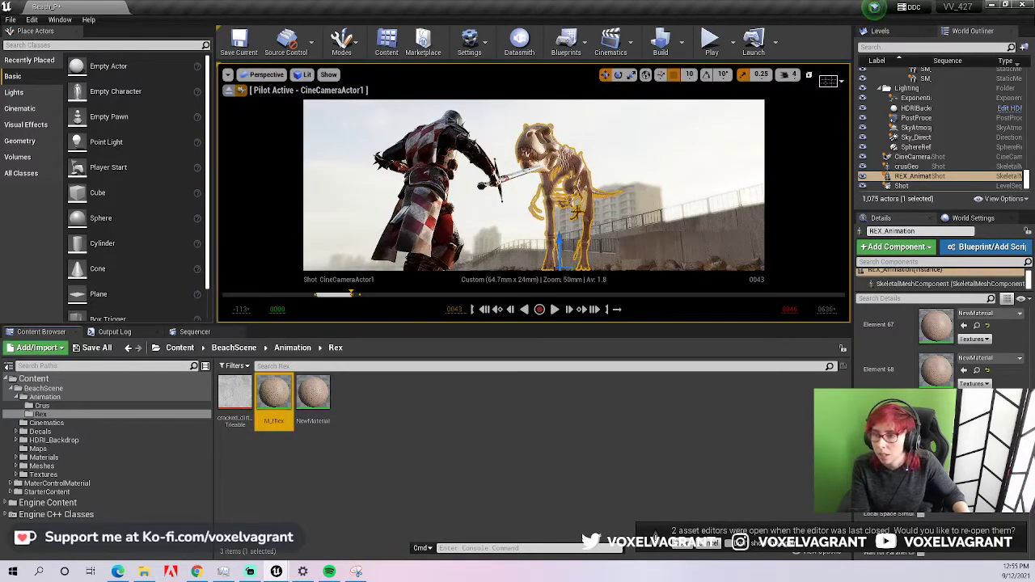